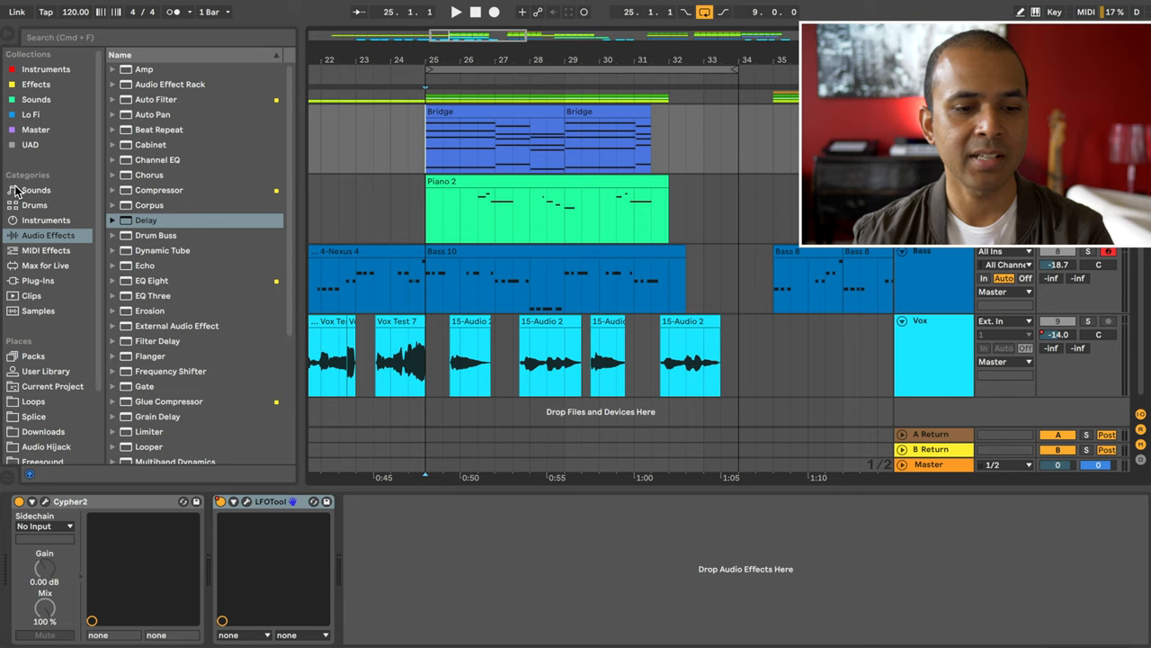
# Step: Add EQ Eight from Audio Effects to the Cypher2/LFOTool track with a band 1 low cut
pyautogui.click(151, 279)
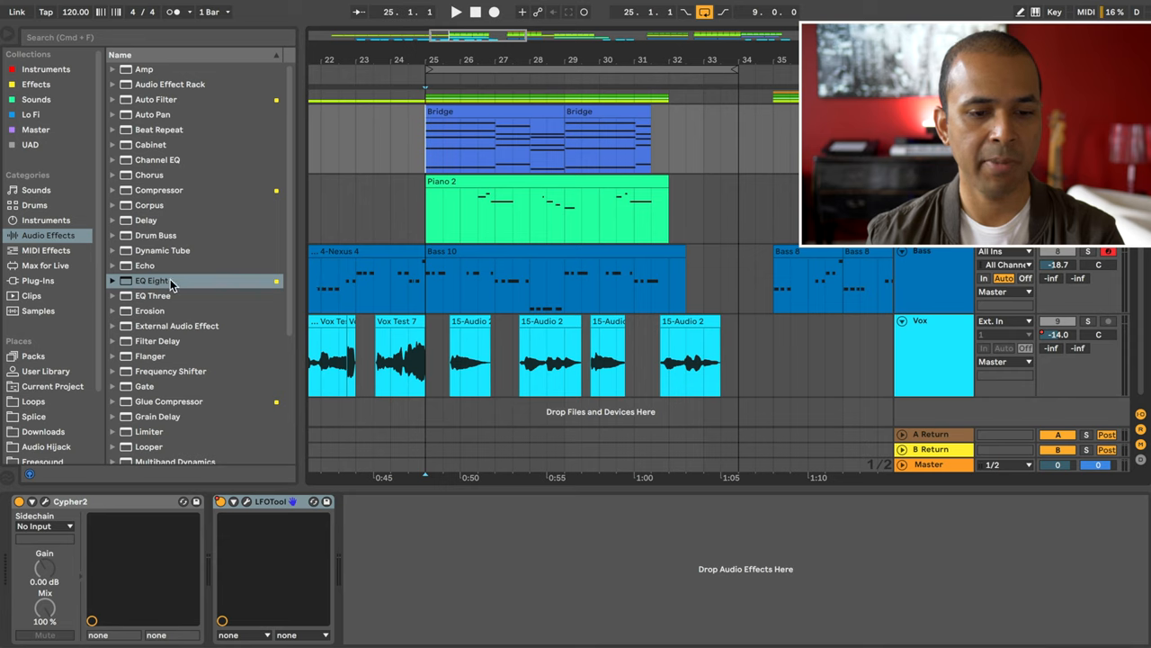
pyautogui.doubleClick(151, 280)
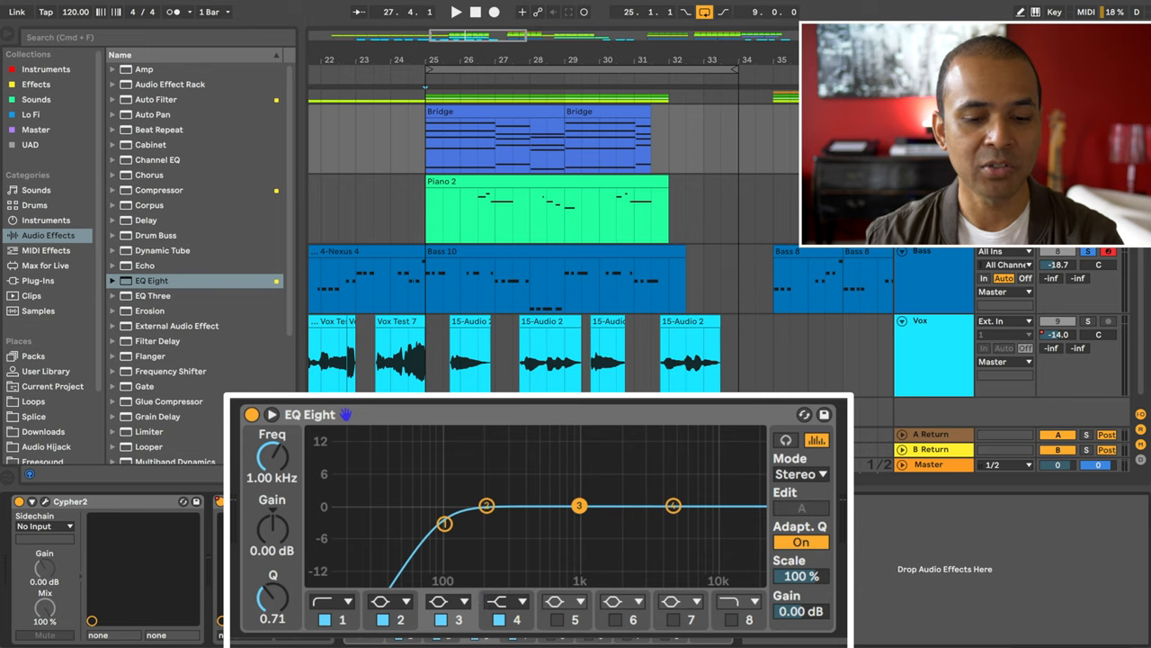
# Step: Add a band 4 high cut to the pad's EQ Eight, settled around 3.67 kHz
pyautogui.moveTo(445, 524); pyautogui.dragTo(442, 525)
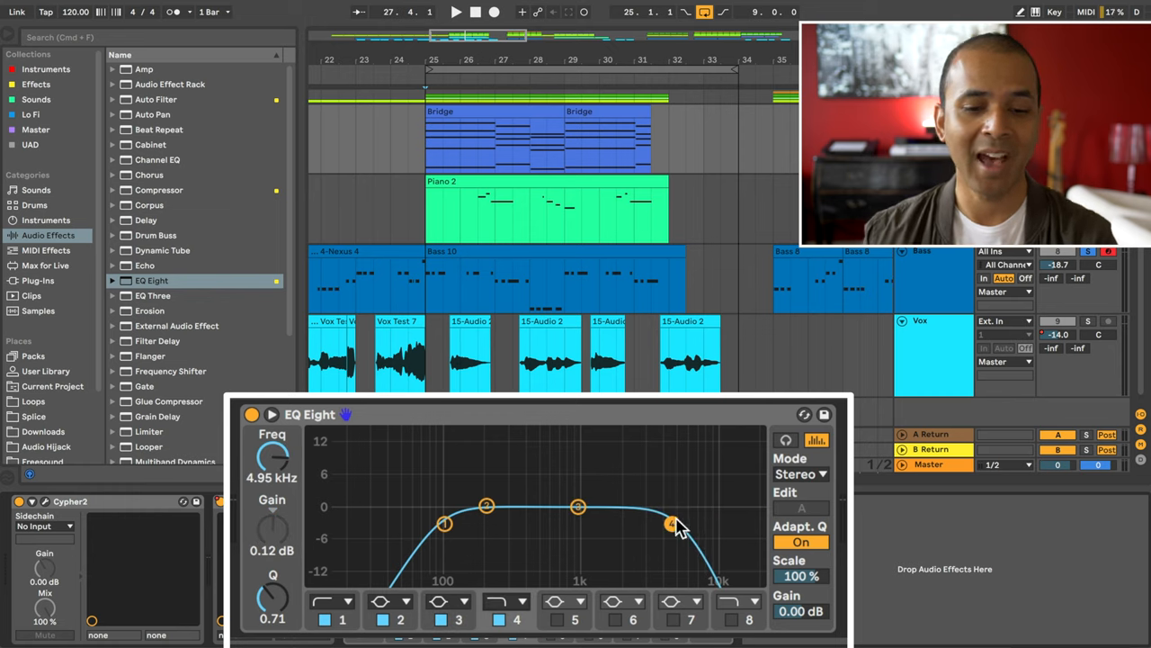
pyautogui.moveTo(672, 523); pyautogui.dragTo(655, 523)
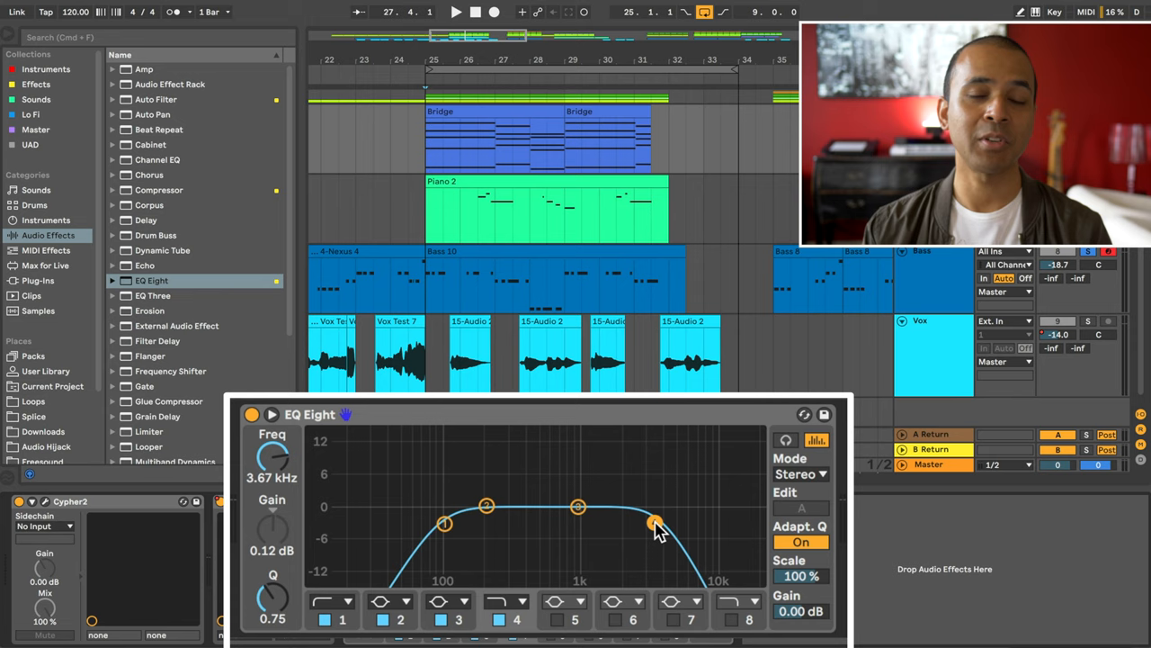
pyautogui.moveTo(655, 523); pyautogui.dragTo(611, 523)
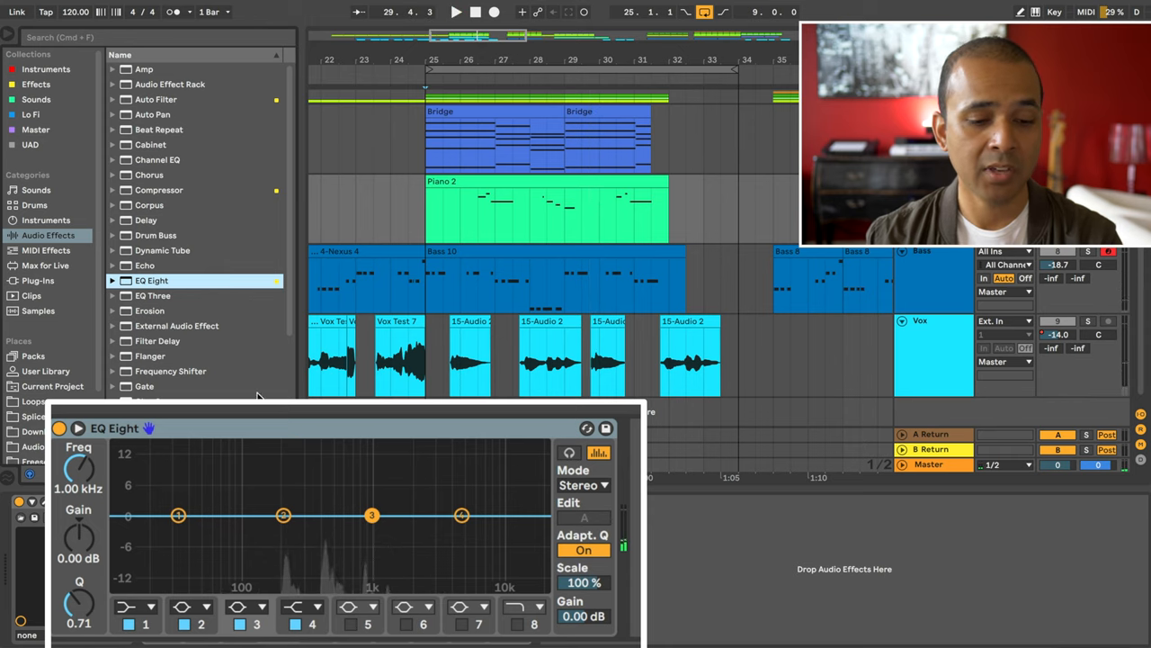
pyautogui.moveTo(481, 517)
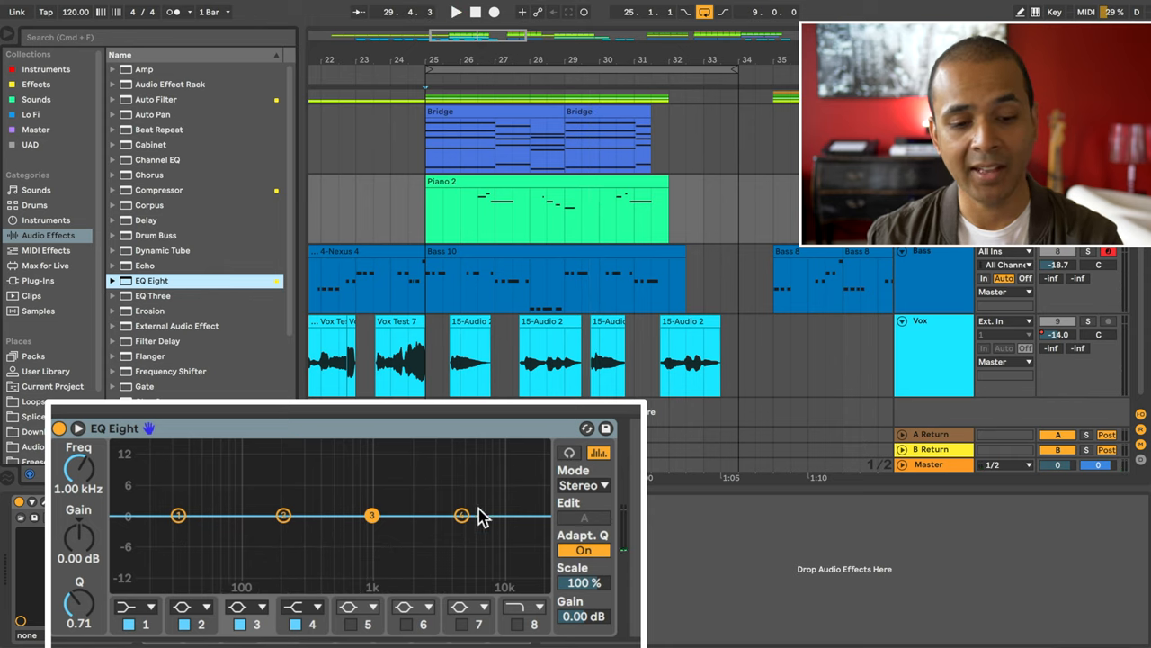
pyautogui.moveTo(282, 526)
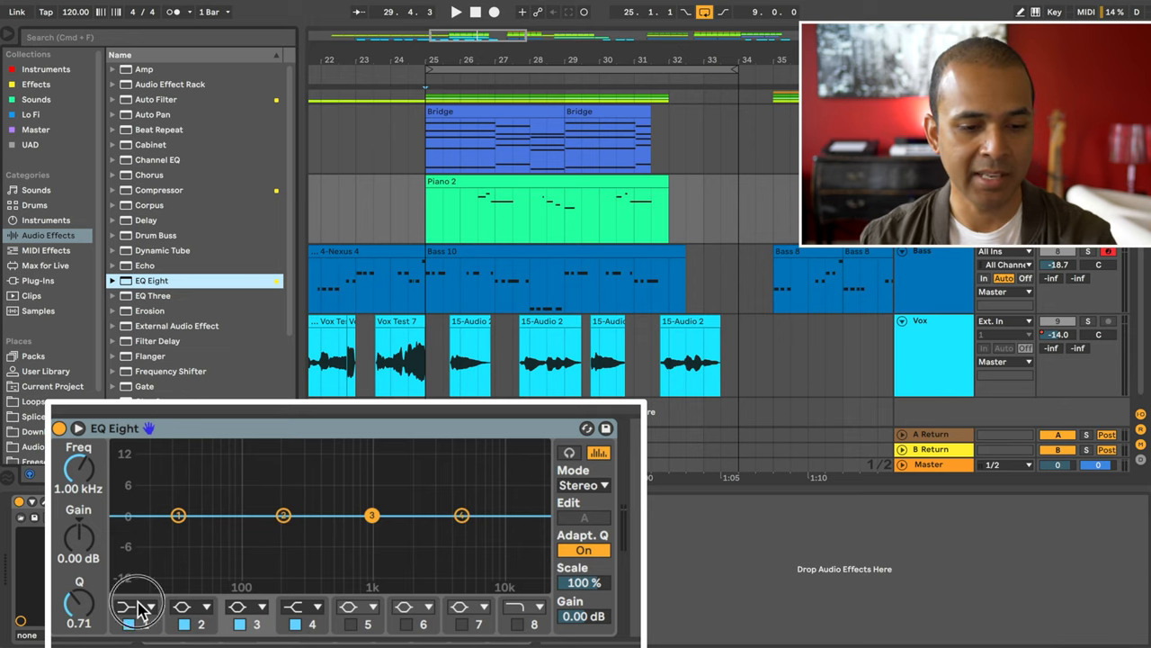
# Step: Make band 1 of the next track's EQ Eight a low cut near 215 Hz
pyautogui.moveTo(178, 515); pyautogui.dragTo(178, 532)
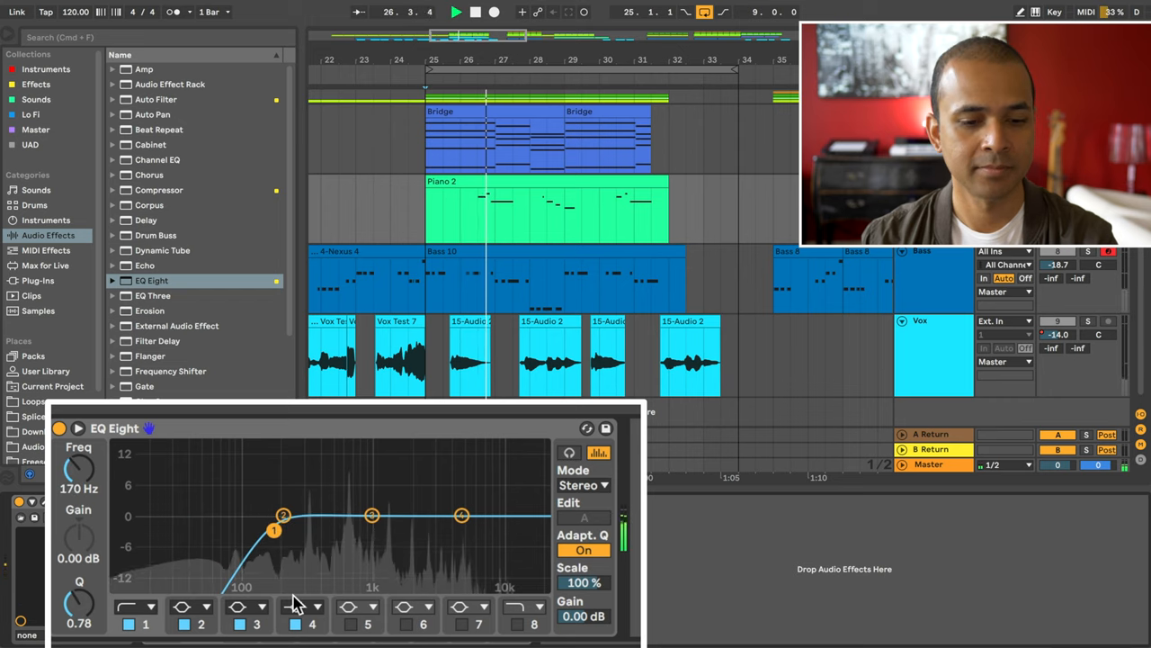
pyautogui.moveTo(273, 529); pyautogui.dragTo(284, 517)
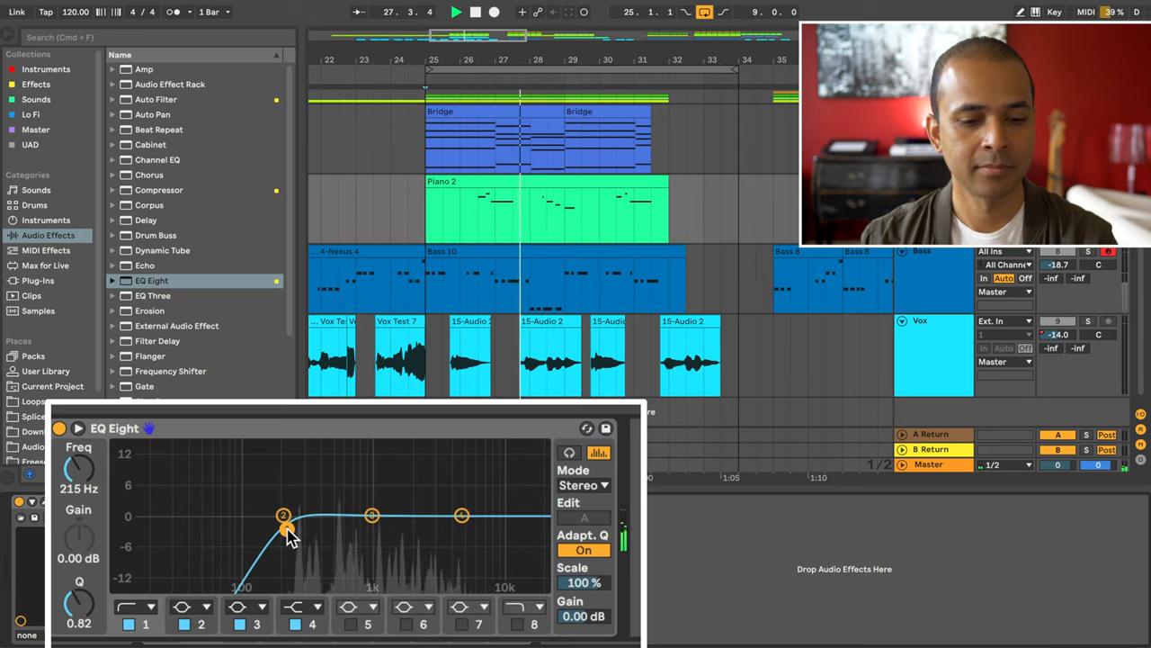
pyautogui.moveTo(283, 516); pyautogui.dragTo(261, 528)
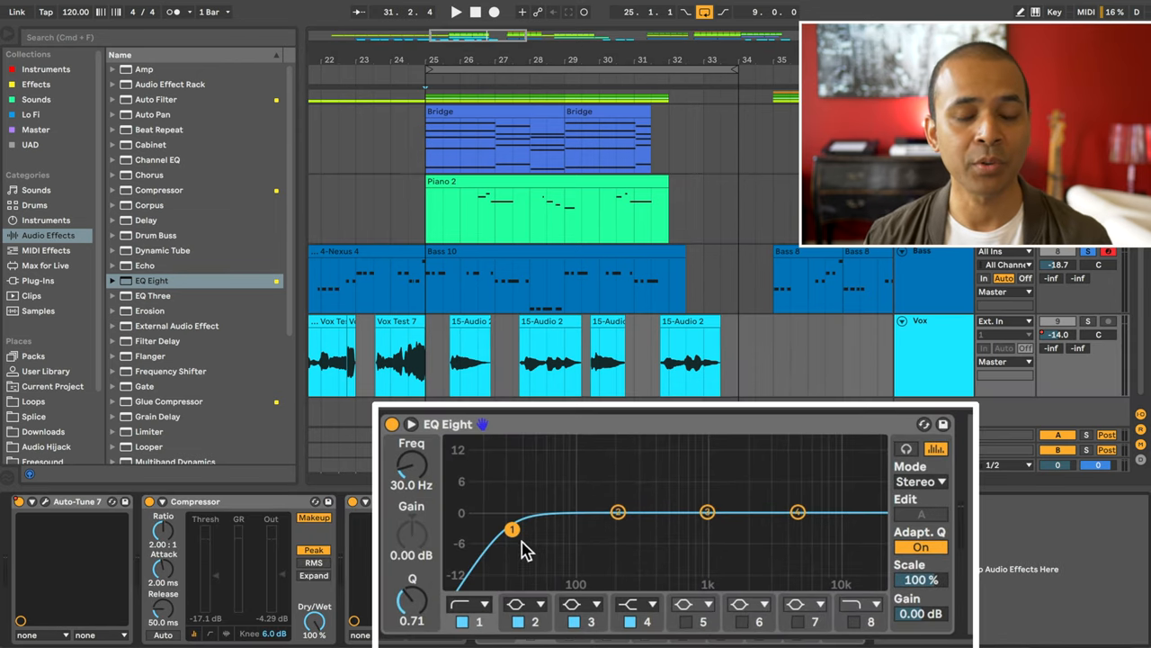
# Step: Sweep the vocal EQ Eight low cut up to about 4 kHz, then back to 163 Hz
pyautogui.moveTo(512, 529); pyautogui.dragTo(784, 524)
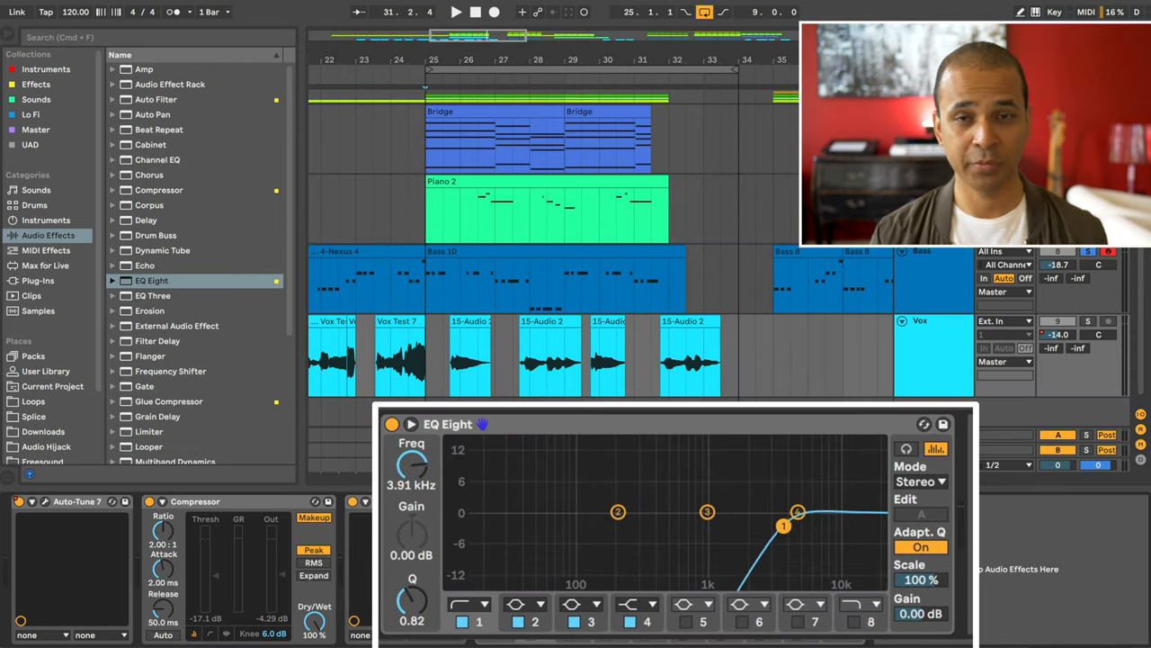
pyautogui.moveTo(783, 524); pyautogui.dragTo(783, 529)
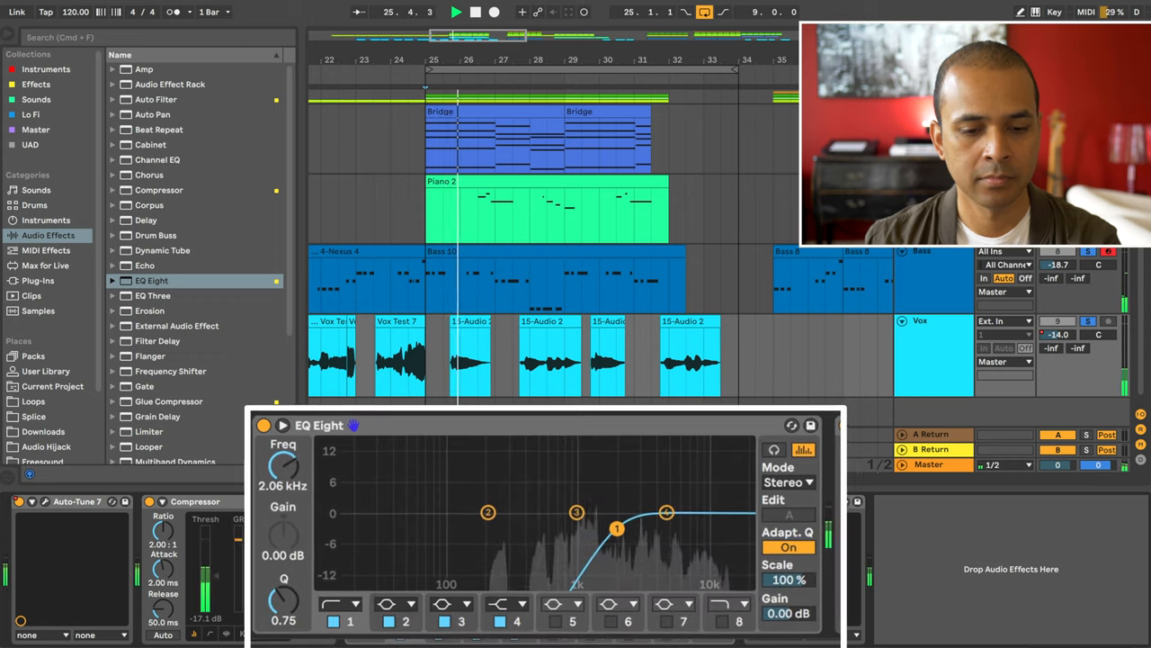
pyautogui.moveTo(616, 528); pyautogui.dragTo(508, 526)
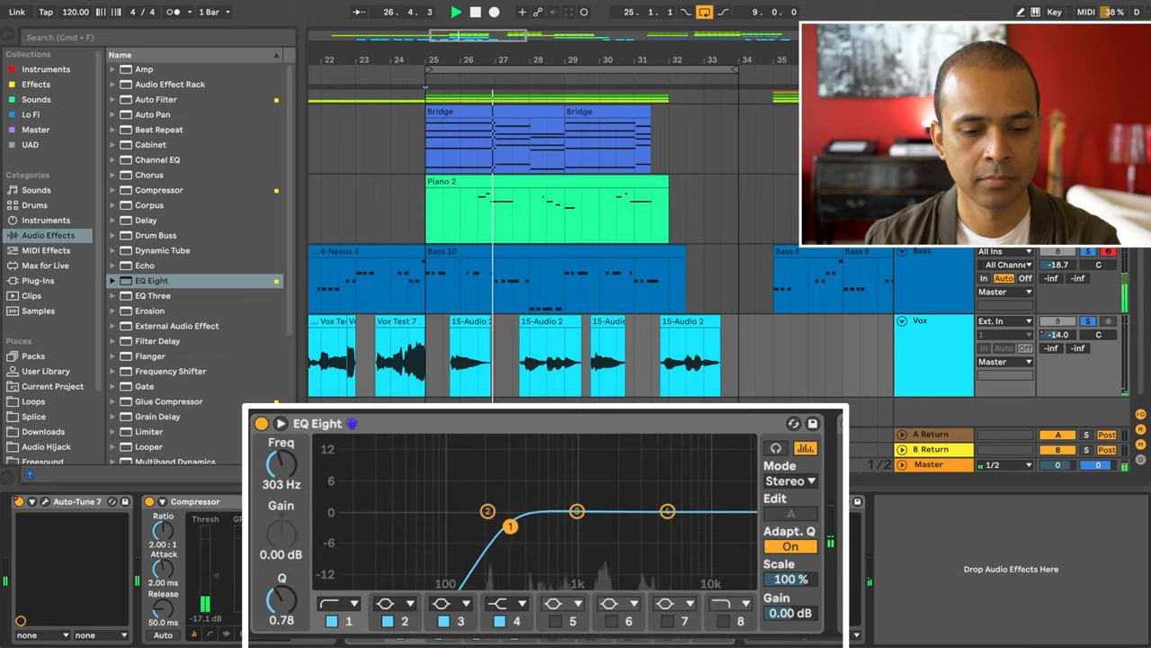
pyautogui.moveTo(510, 526); pyautogui.dragTo(501, 528)
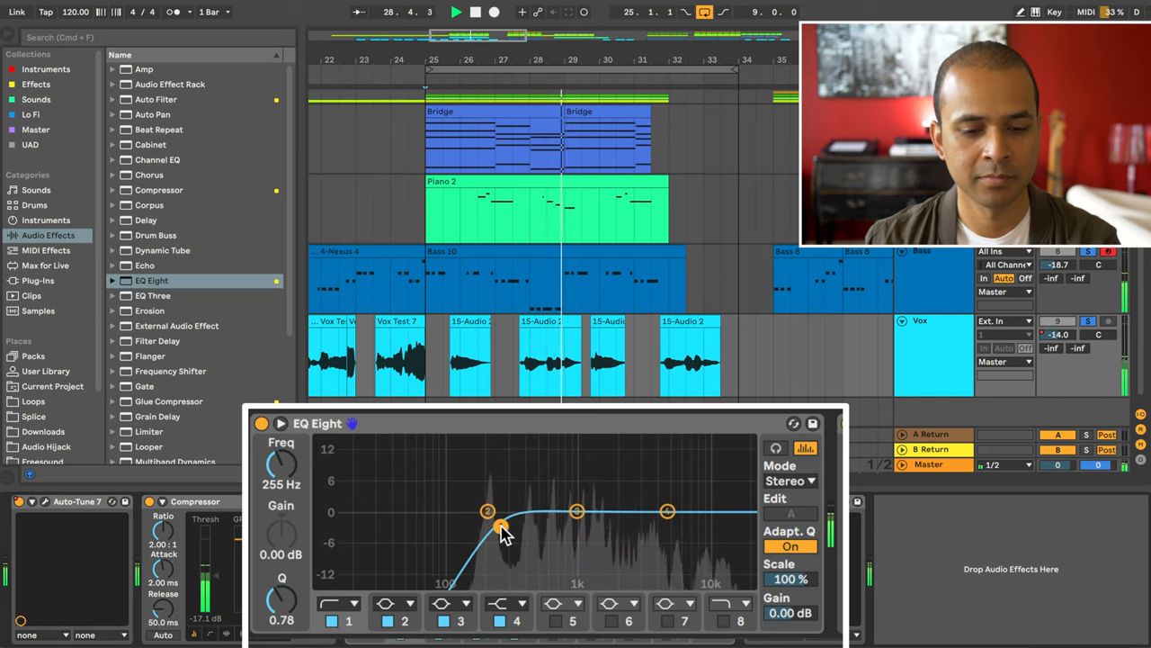
pyautogui.moveTo(502, 526); pyautogui.dragTo(477, 526)
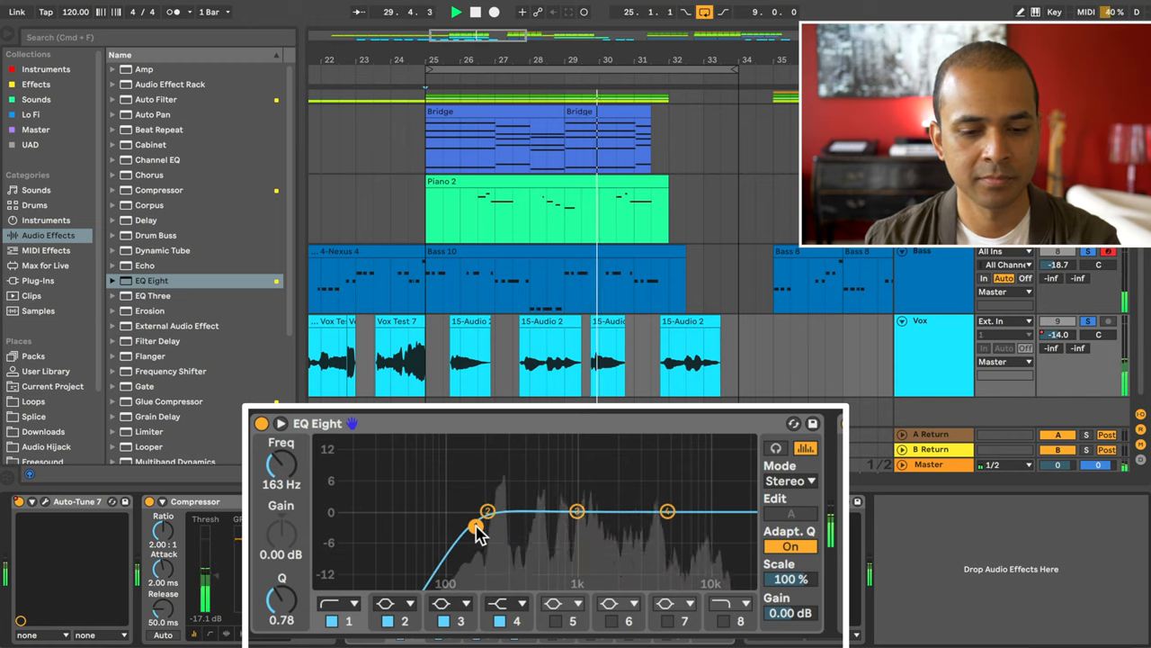